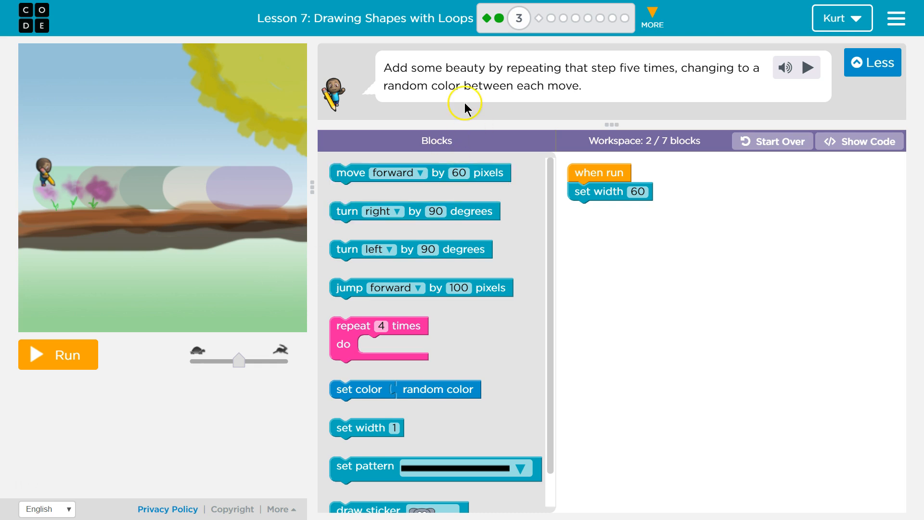
pyautogui.moveTo(641, 81)
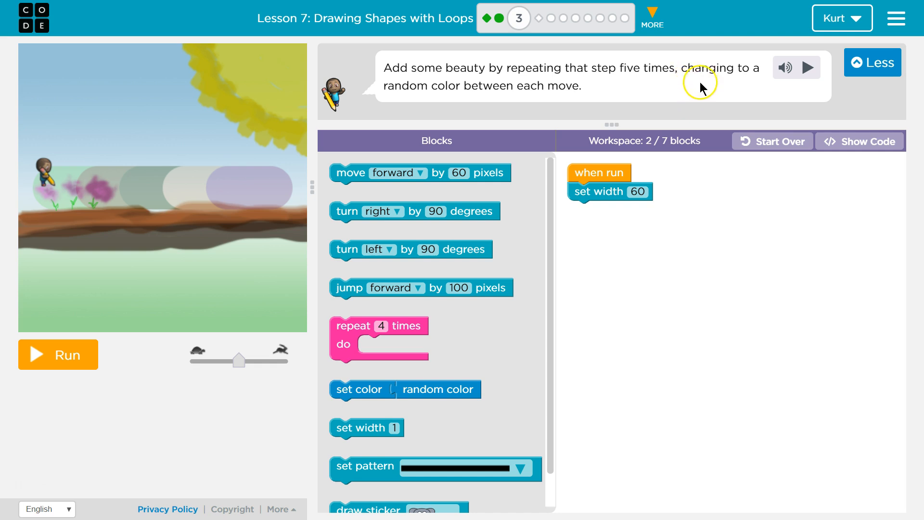
pyautogui.moveTo(612, 96)
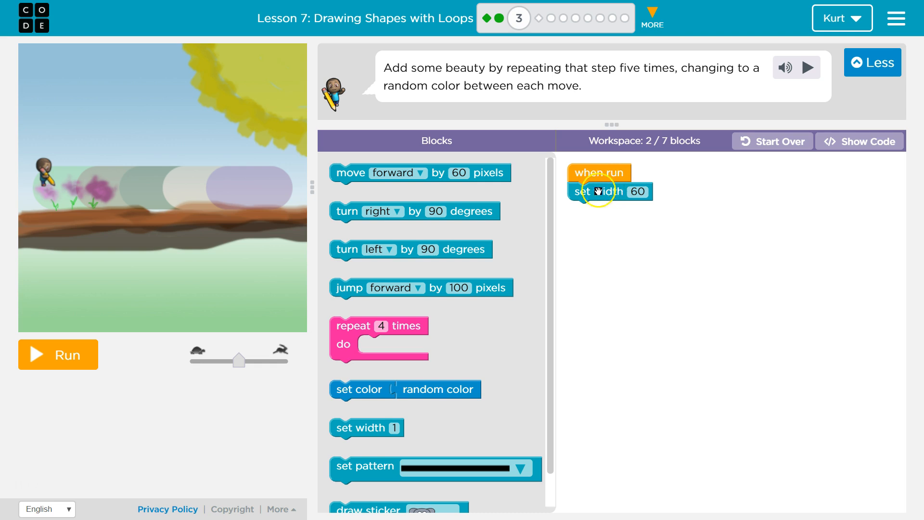
pyautogui.moveTo(489, 245)
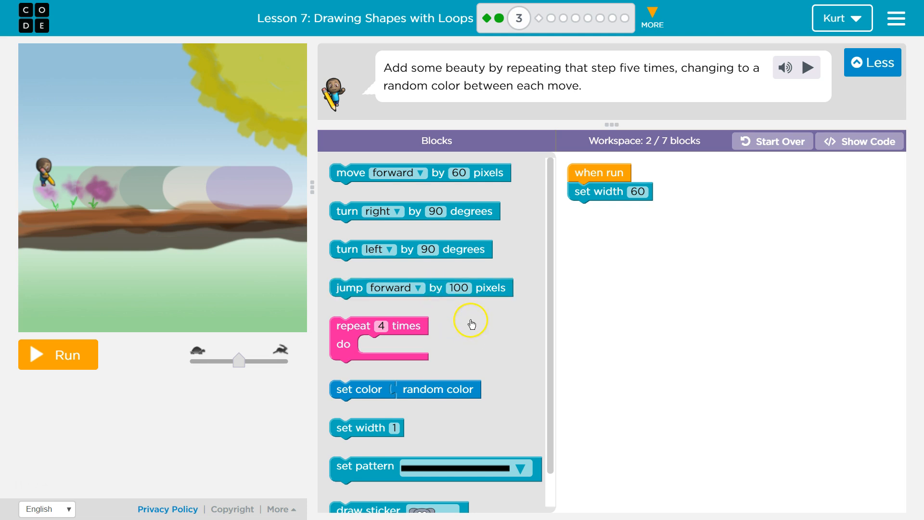
pyautogui.moveTo(371, 284)
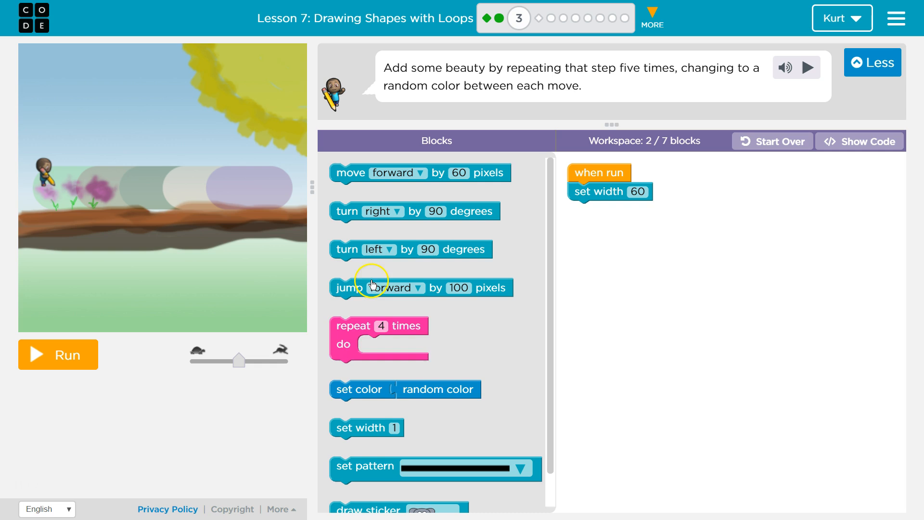
# - Attach a repeat loop under set width 60 and set its count to 5
pyautogui.moveTo(379, 325); pyautogui.dragTo(611, 221)
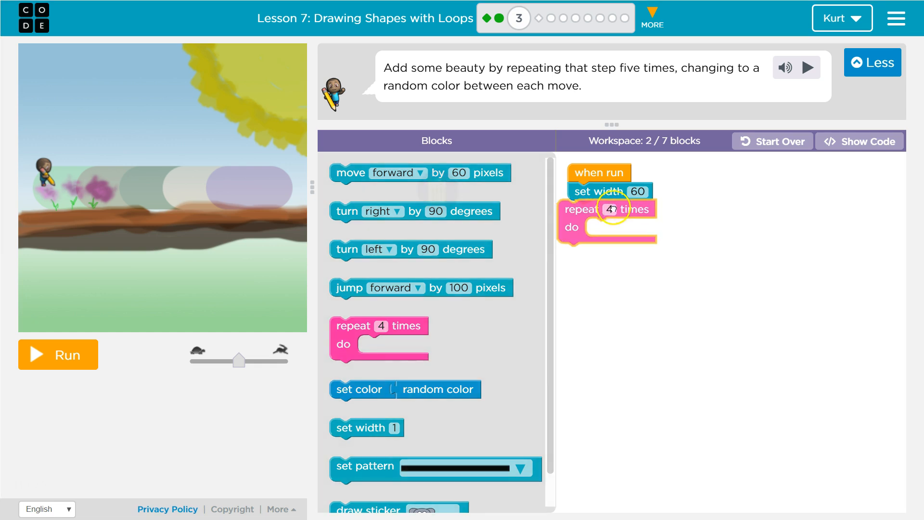
pyautogui.click(613, 209)
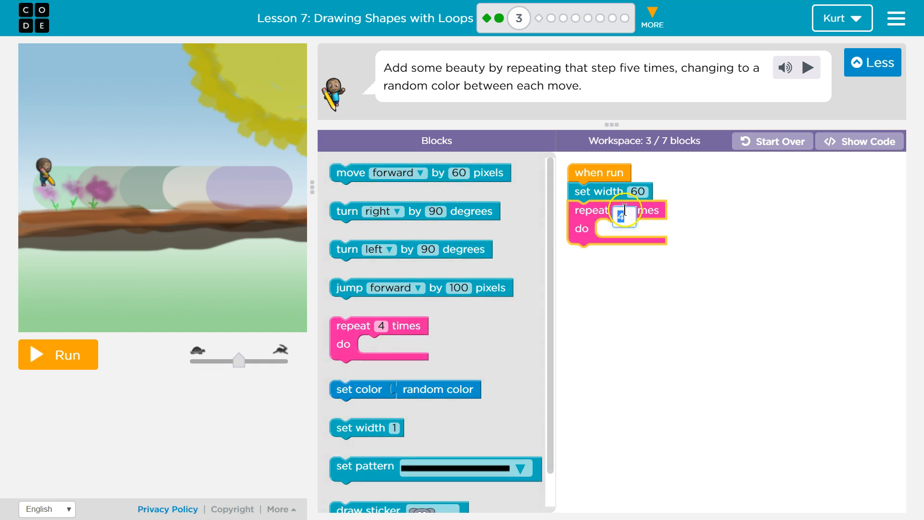
pyautogui.write('5')
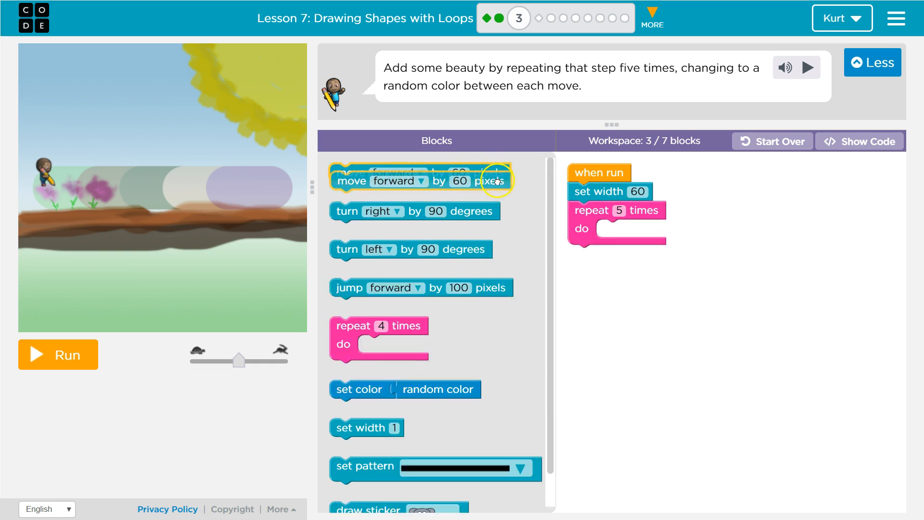
# - Fill the loop with set random color followed by move forward 60 pixels
pyautogui.moveTo(418, 180); pyautogui.dragTo(671, 229)
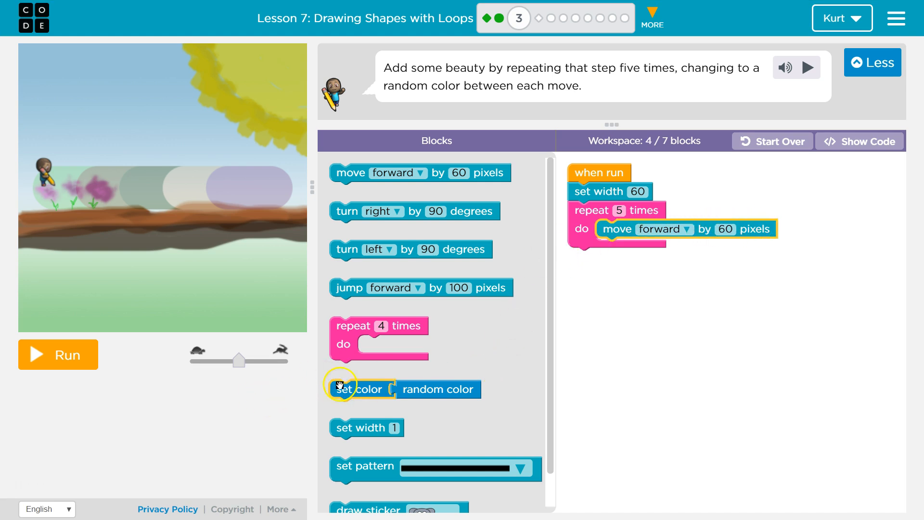
pyautogui.moveTo(341, 389); pyautogui.dragTo(569, 296)
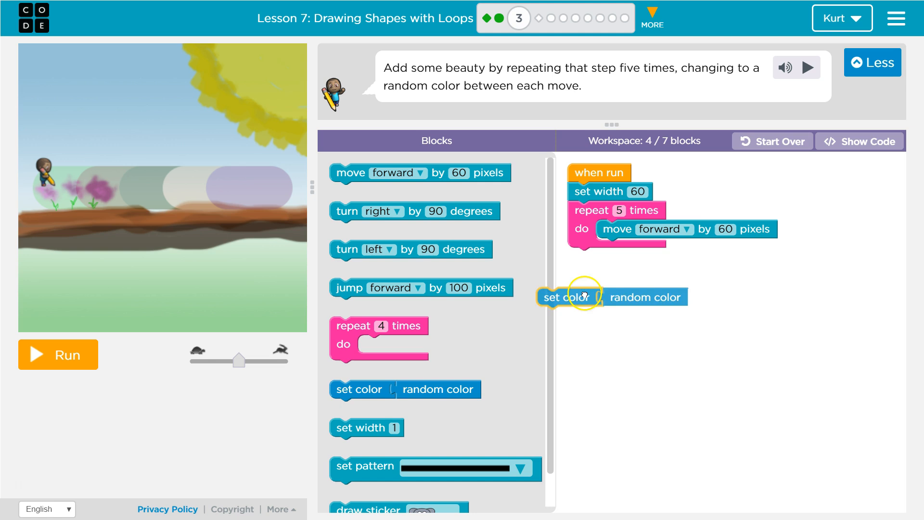
pyautogui.moveTo(568, 296); pyautogui.dragTo(619, 229)
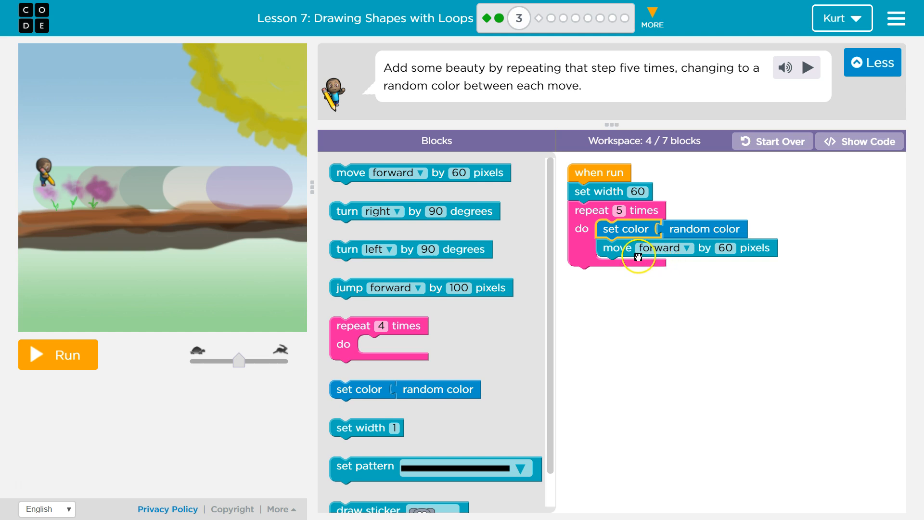
# - Run the program to draw five randomly coloured 60-pixel segments
pyautogui.click(58, 354)
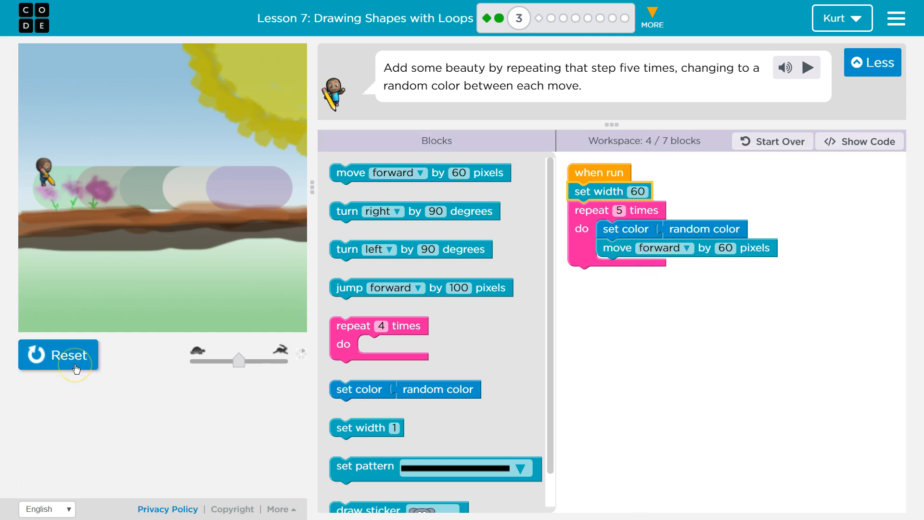
pyautogui.click(58, 355)
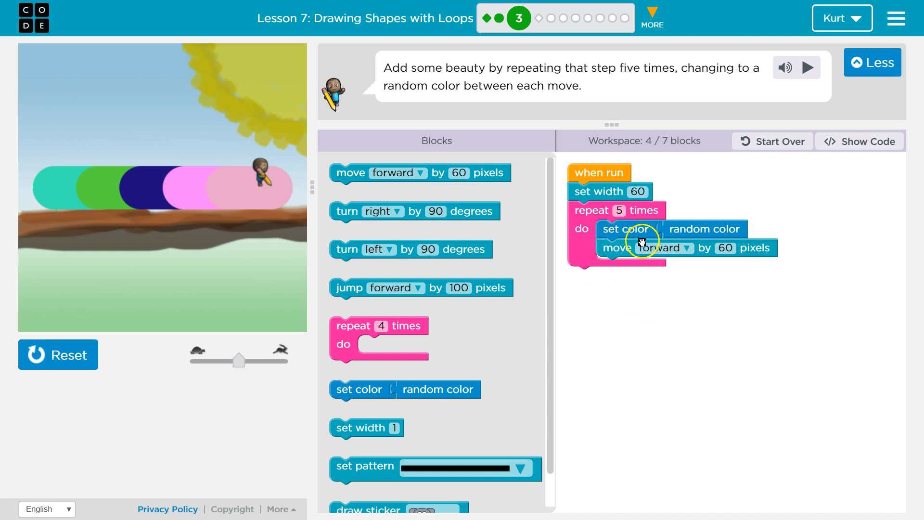
pyautogui.moveTo(681, 228)
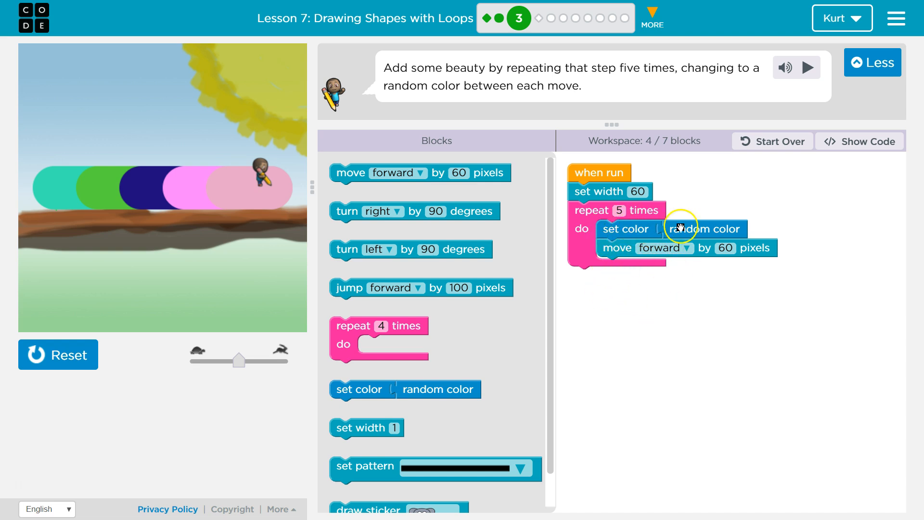
pyautogui.moveTo(610, 260)
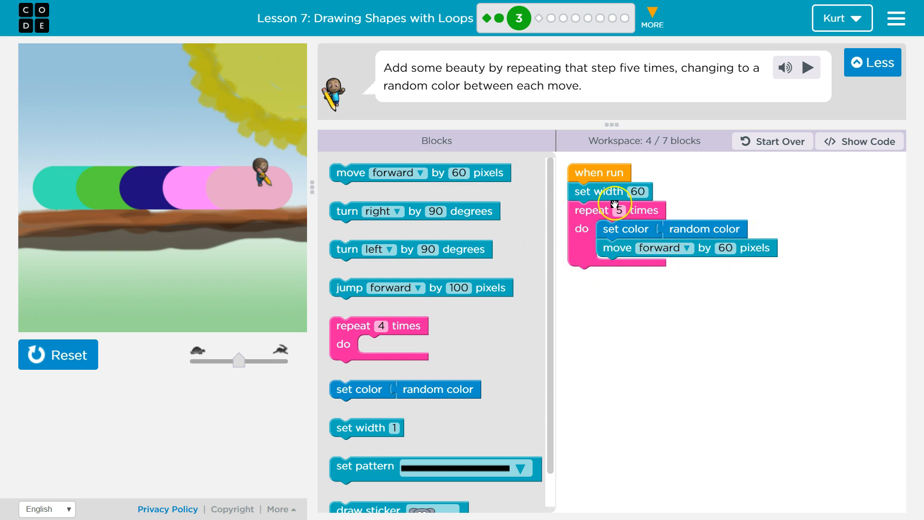
pyautogui.click(638, 191)
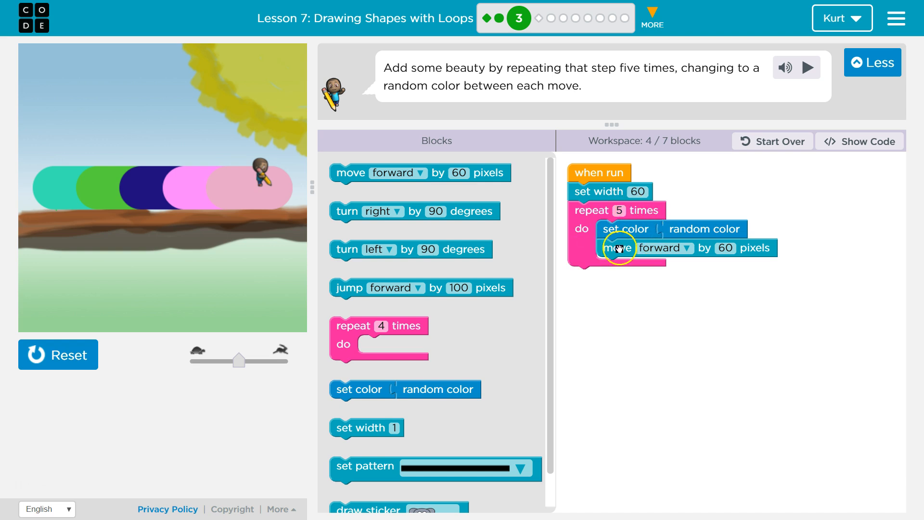
pyautogui.moveTo(587, 252)
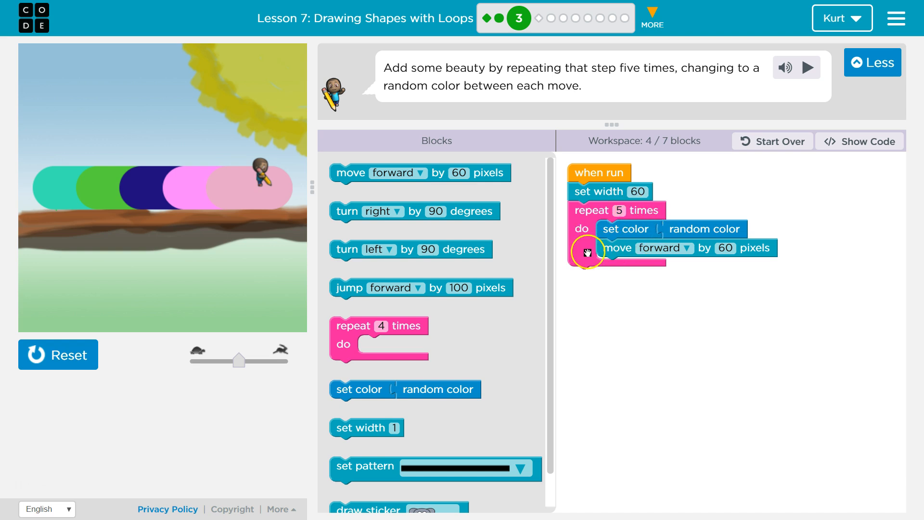